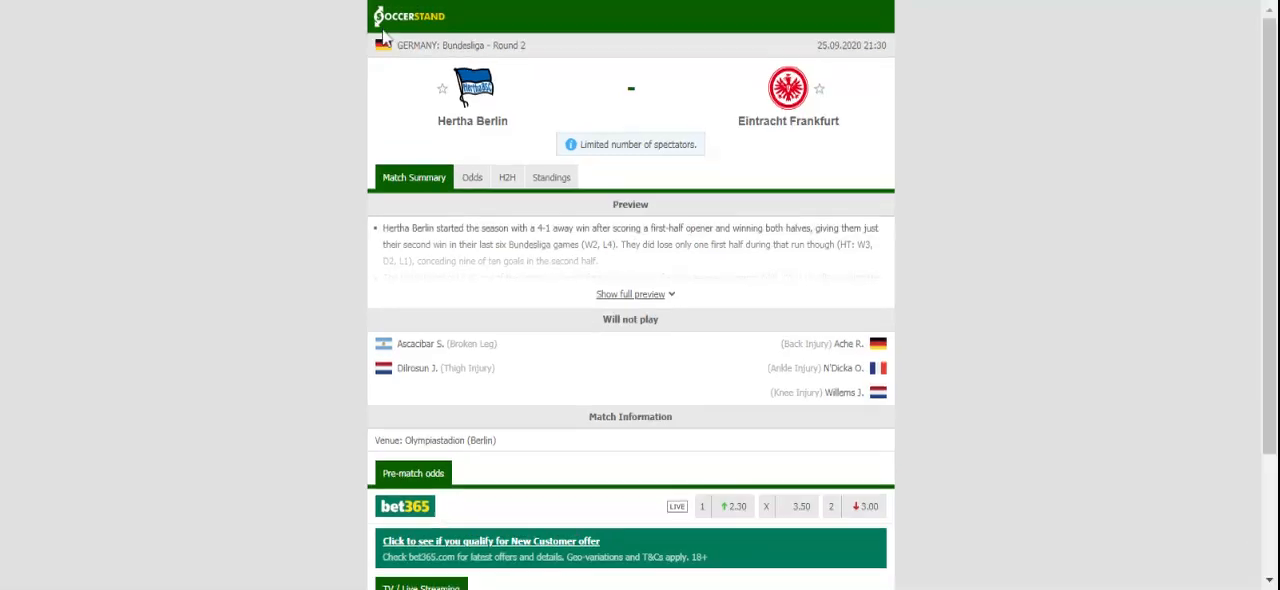
Show the Bundesliga standings for Hertha Berlin vs Eintracht Frankfurt, then switch to H2H.
left_click(559, 177)
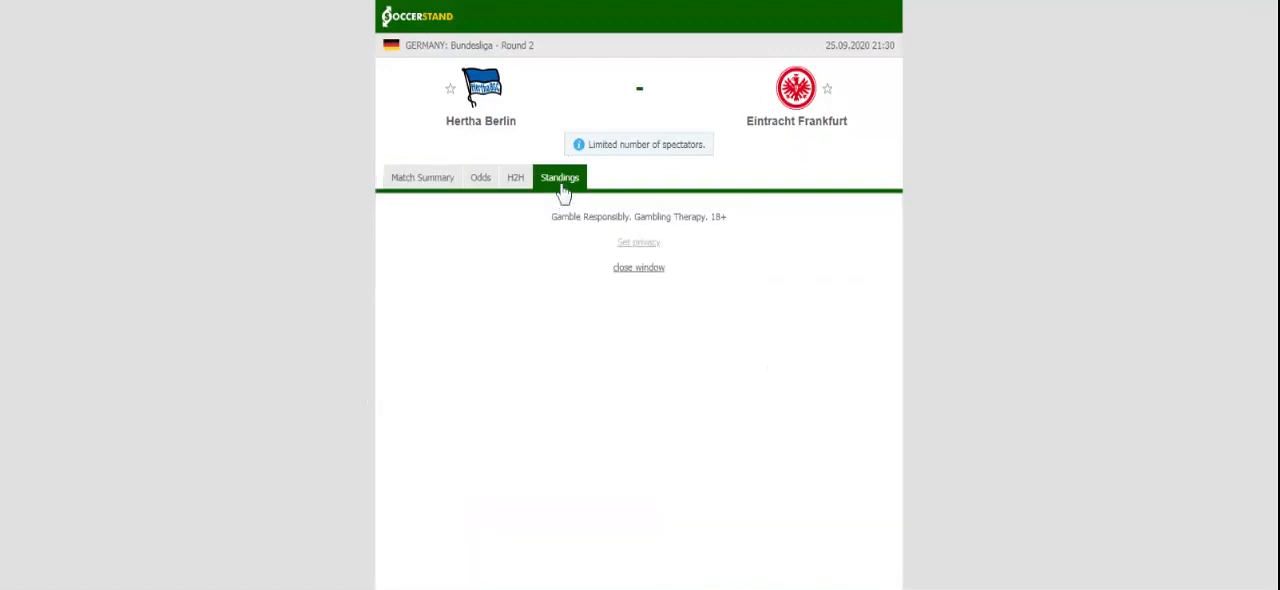
left_click(559, 177)
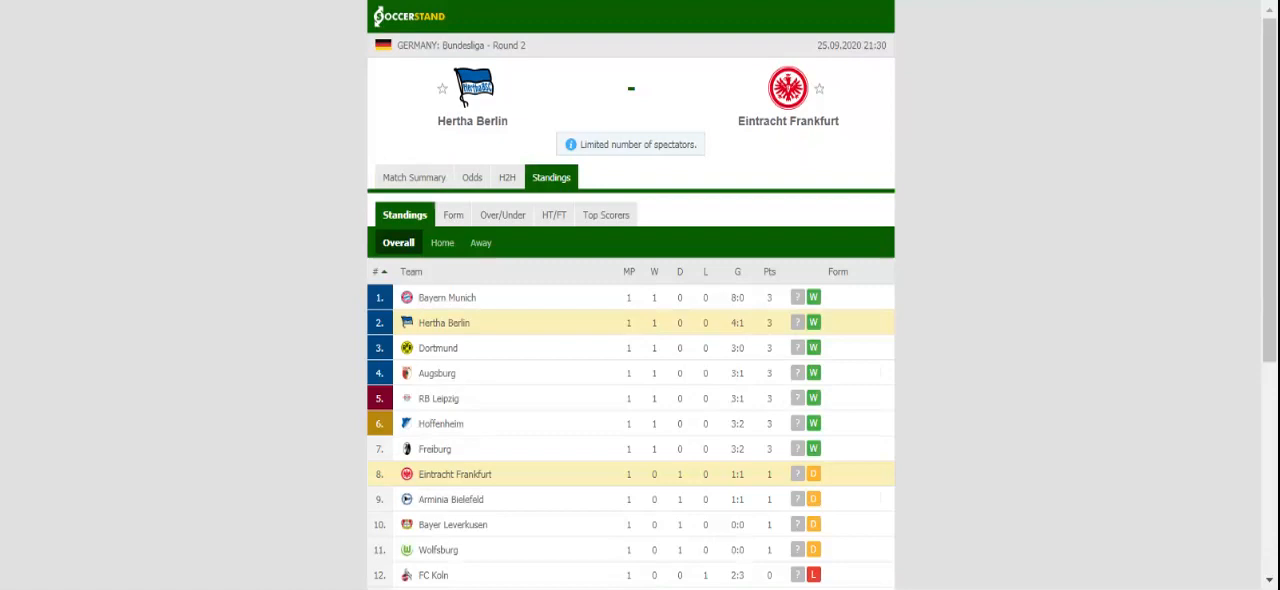
left_click(515, 177)
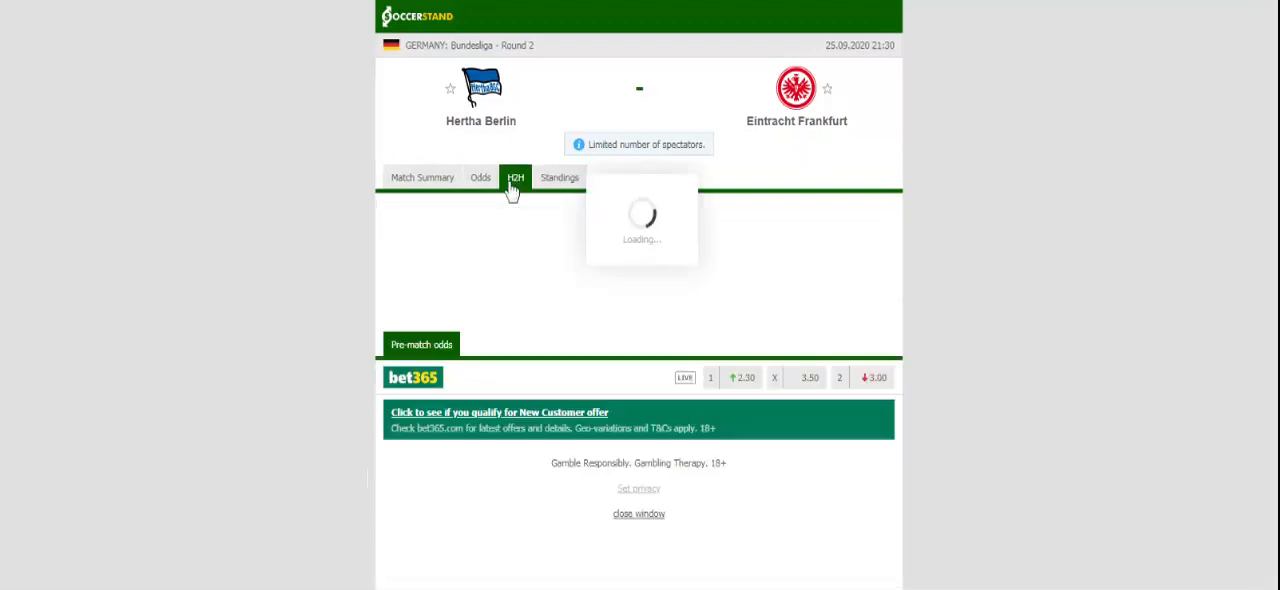
Review Hertha Berlin's and Eintracht Frankfurt's last-match lists, then bring up the match odds.
left_click(516, 177)
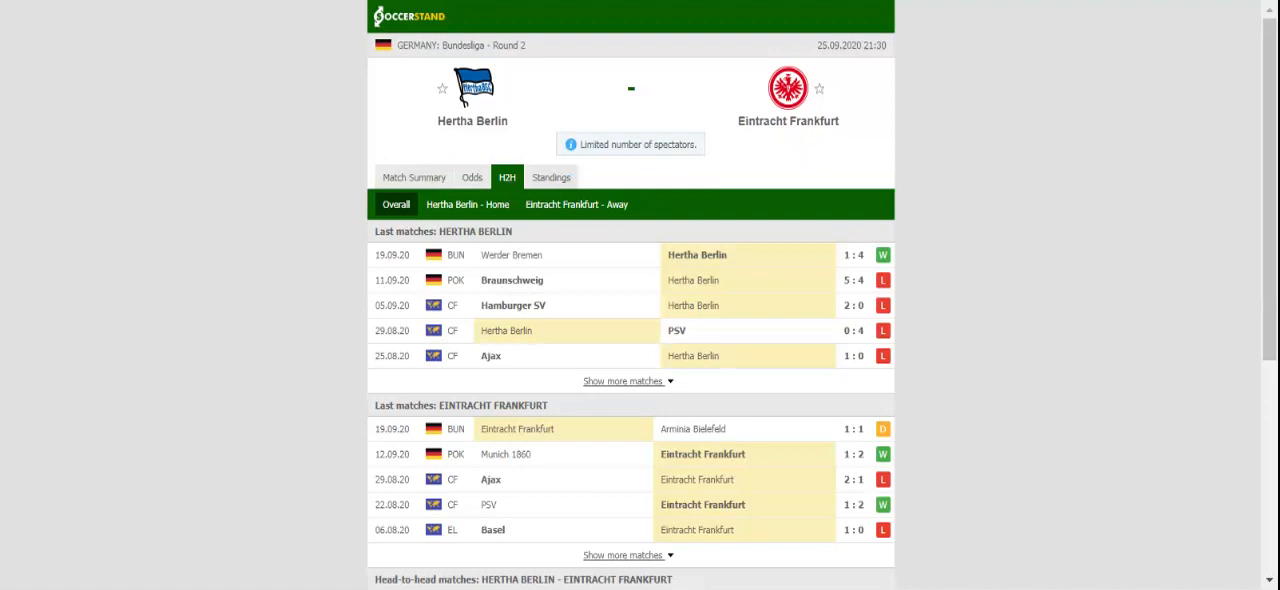
left_click(471, 177)
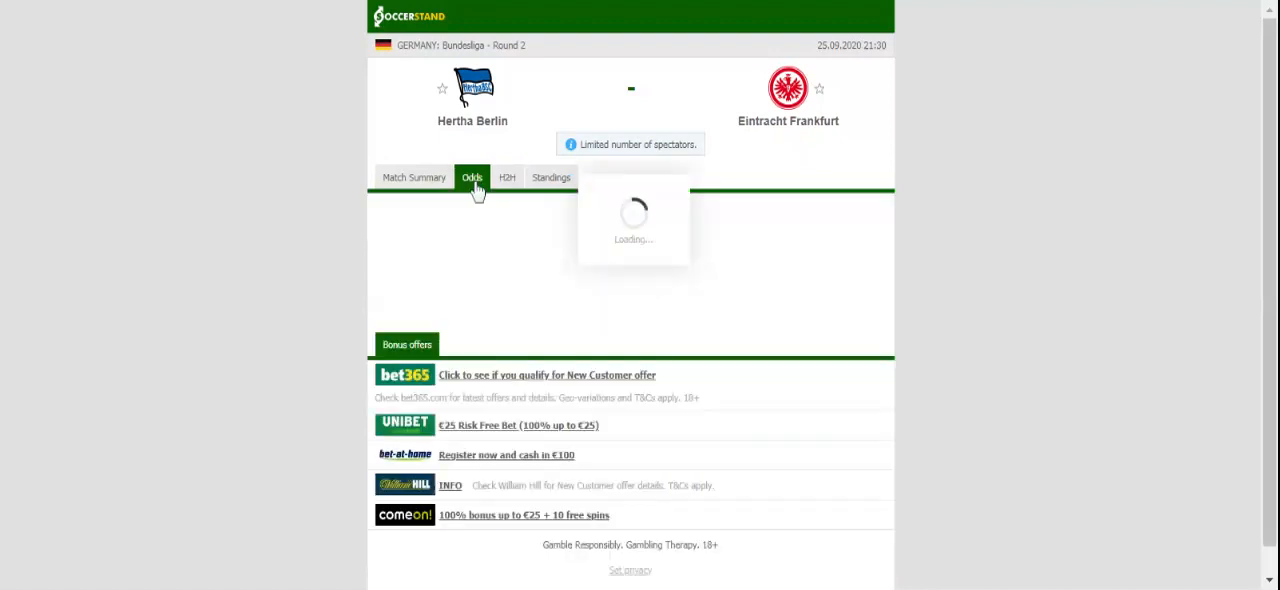